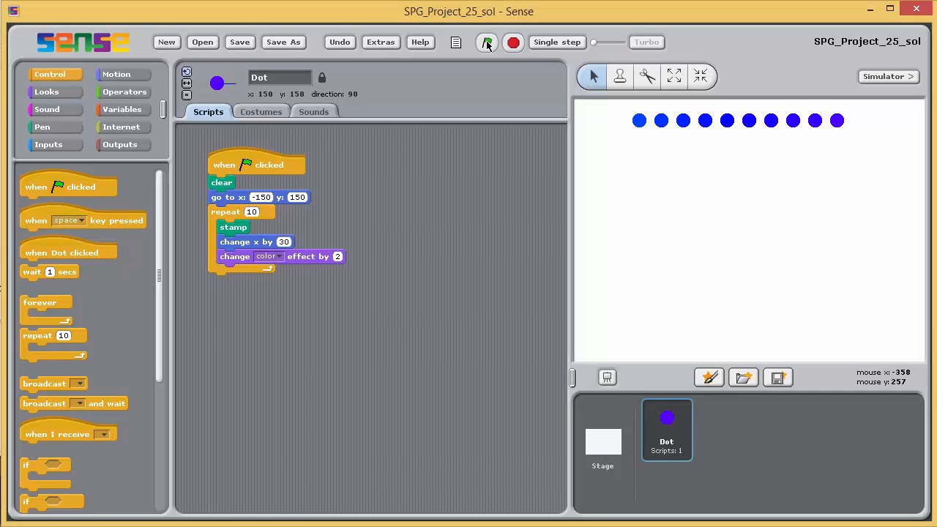
Start the Dot script with the green flag and single-step the repeat loop to stamp blue dots one by one.
{"action": "left_click", "coordinate": [486, 40]}
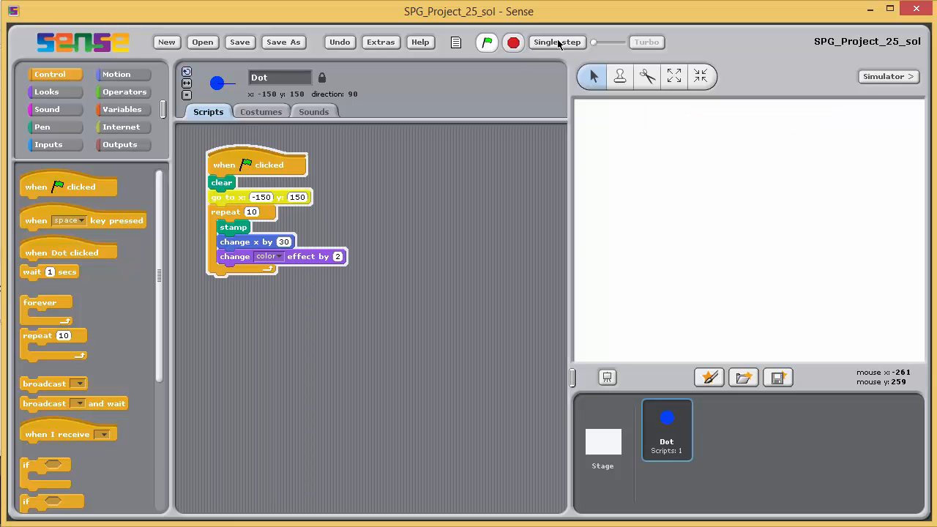
{"action": "left_click", "coordinate": [556, 41]}
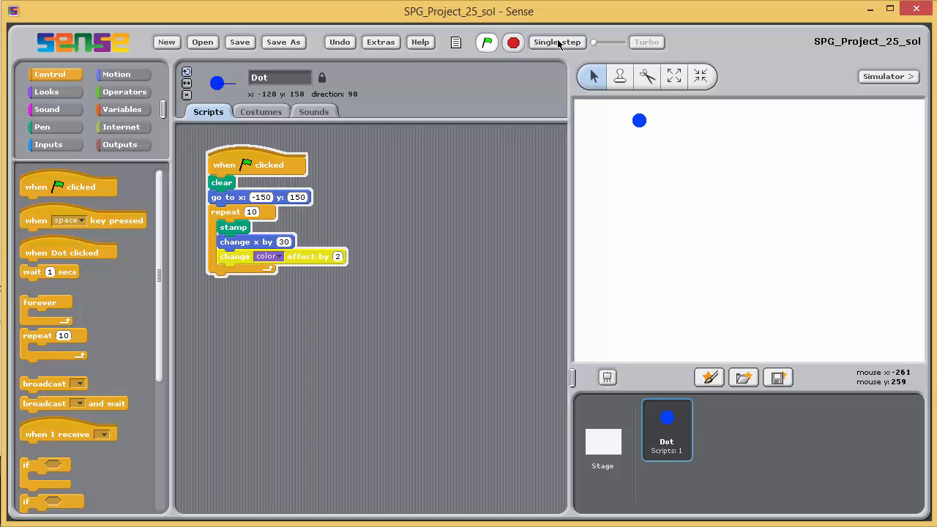
{"action": "left_click", "coordinate": [556, 41]}
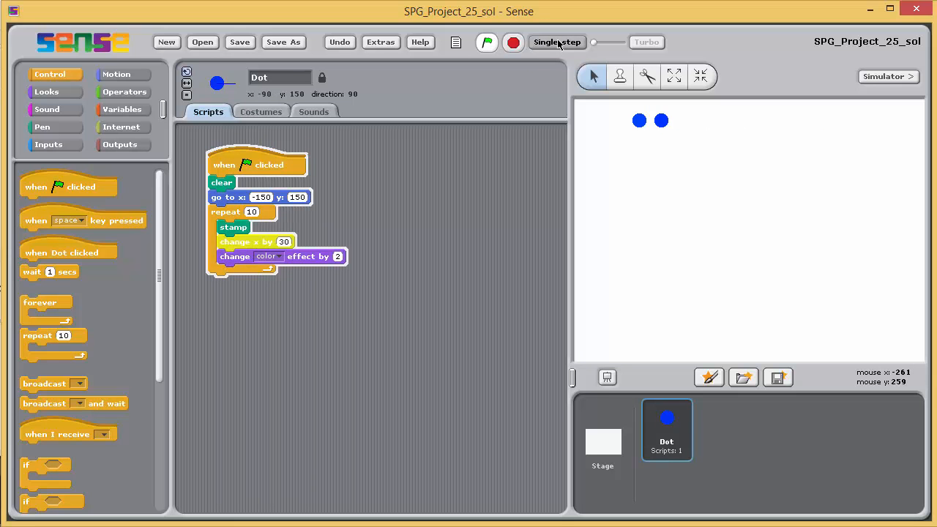
{"action": "left_click", "coordinate": [556, 41]}
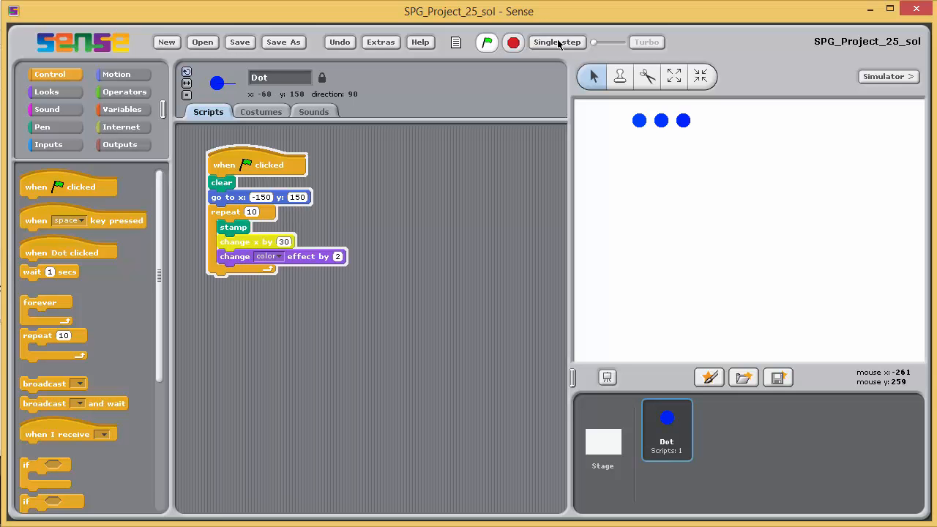
{"action": "left_click", "coordinate": [556, 41]}
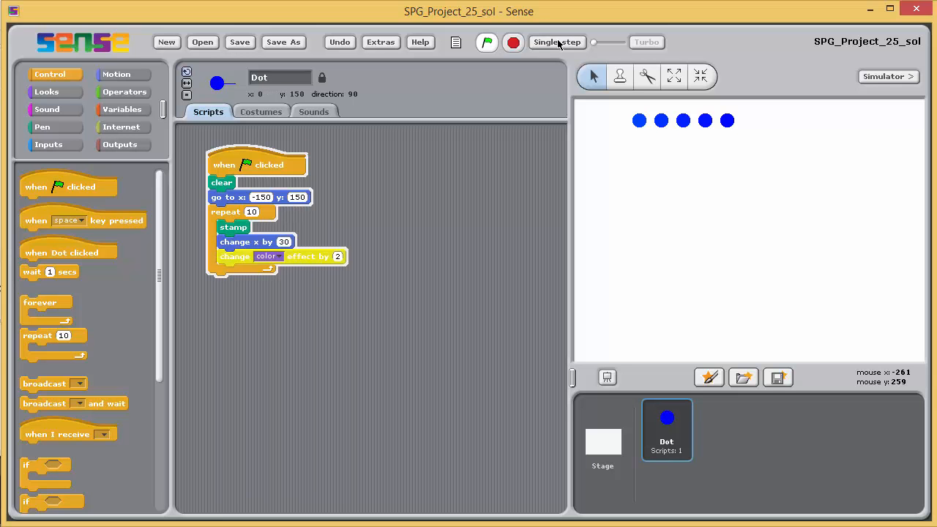
{"action": "left_click", "coordinate": [556, 41]}
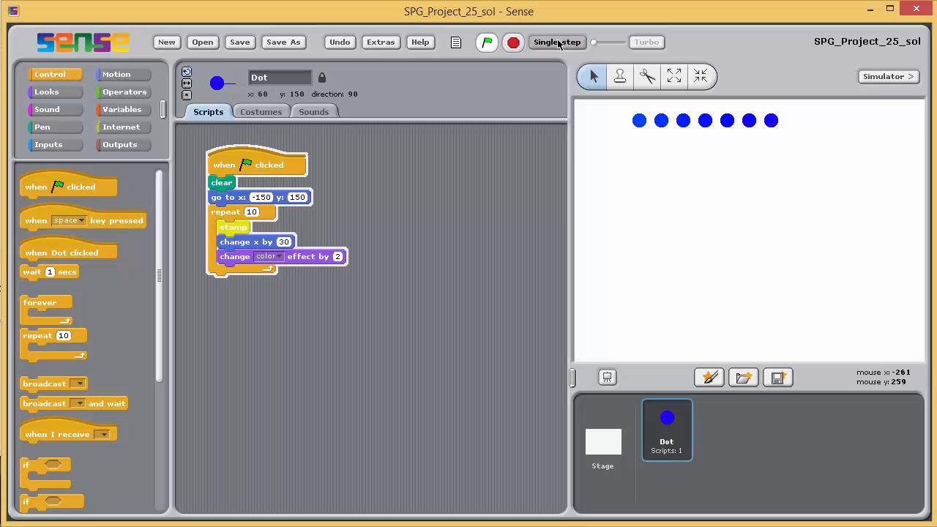
{"action": "left_click", "coordinate": [556, 41]}
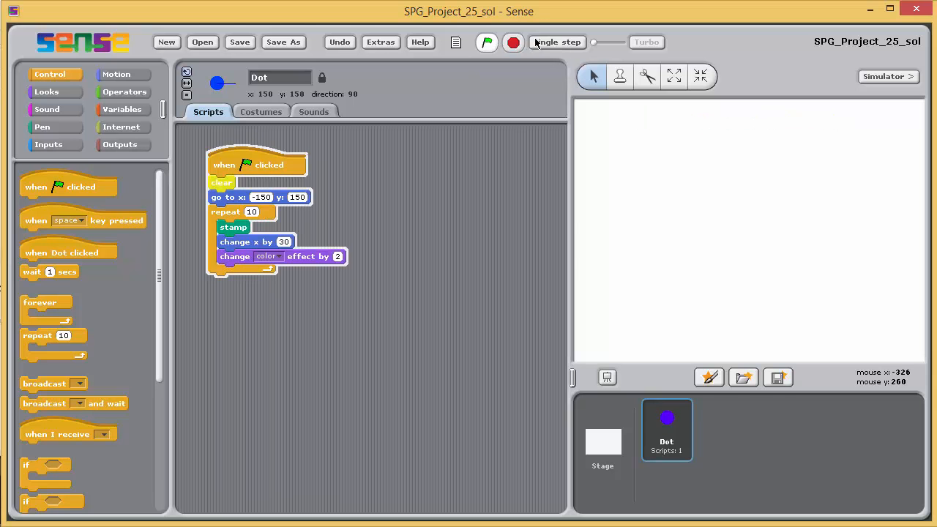
{"action": "left_click", "coordinate": [556, 41]}
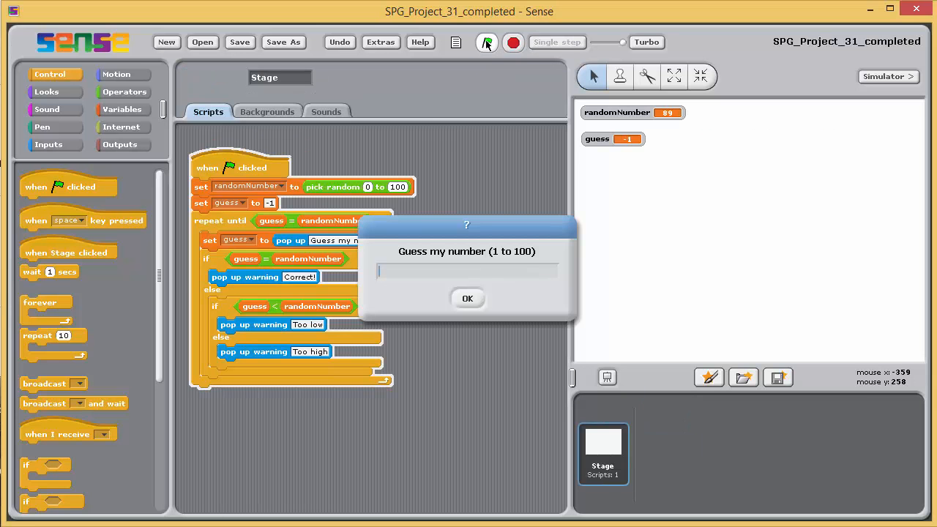
Submit guesses through the Too low and Too high popups until the correct guess of 89 is confirmed.
{"action": "left_click", "coordinate": [469, 298]}
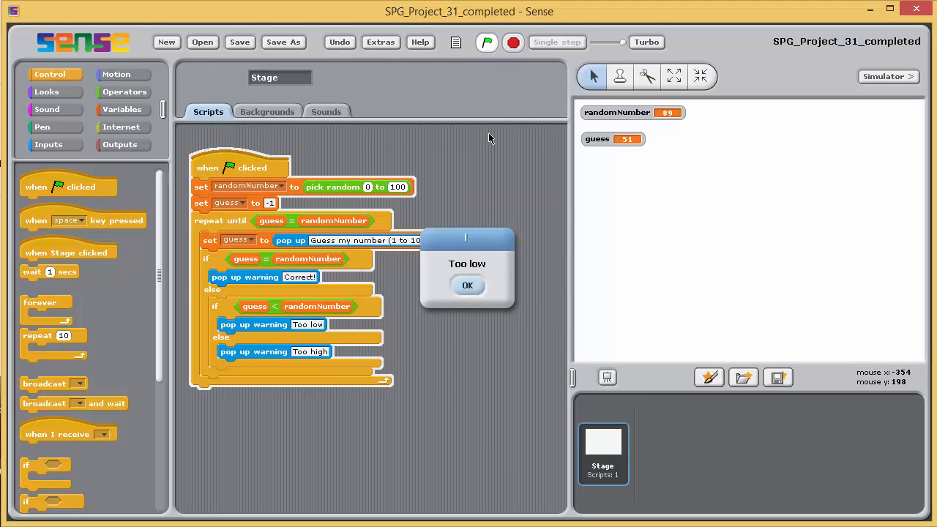
{"action": "left_click", "coordinate": [468, 286]}
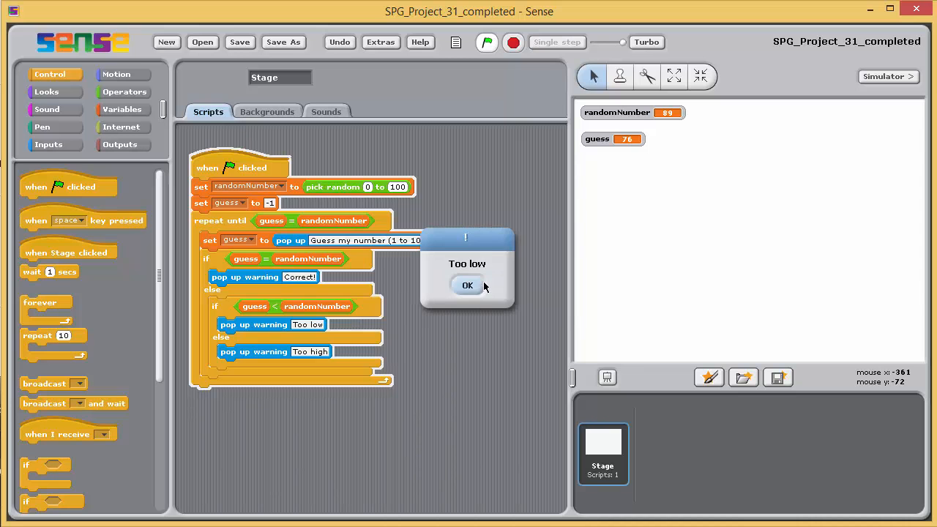
{"action": "left_click", "coordinate": [467, 284]}
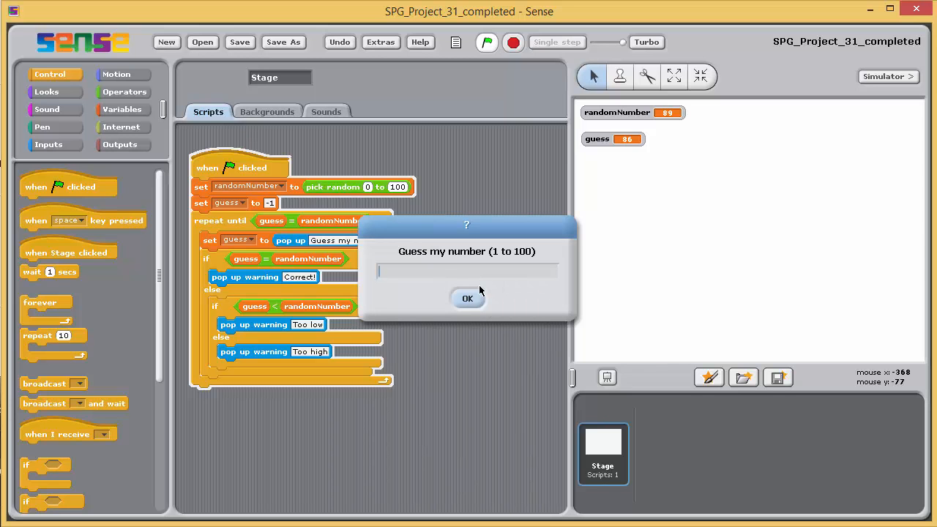
{"action": "left_click", "coordinate": [467, 299]}
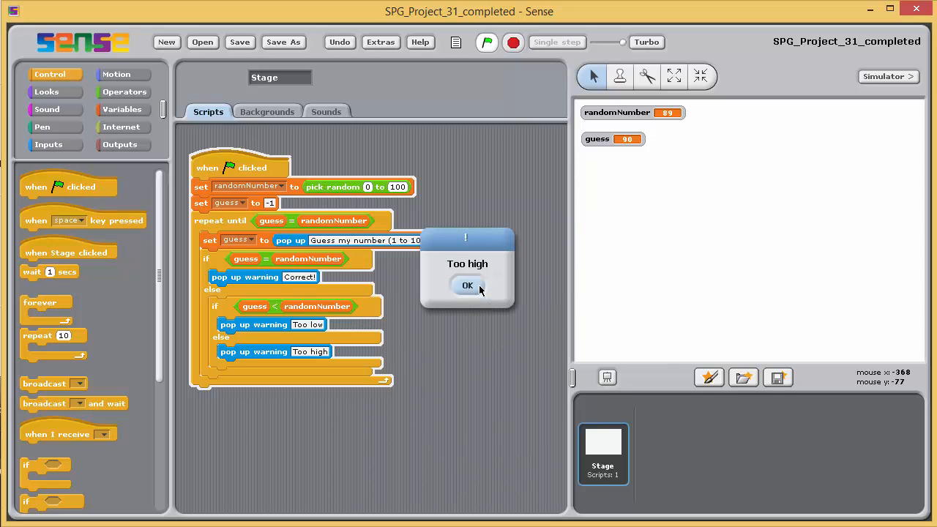
{"action": "left_click", "coordinate": [467, 284]}
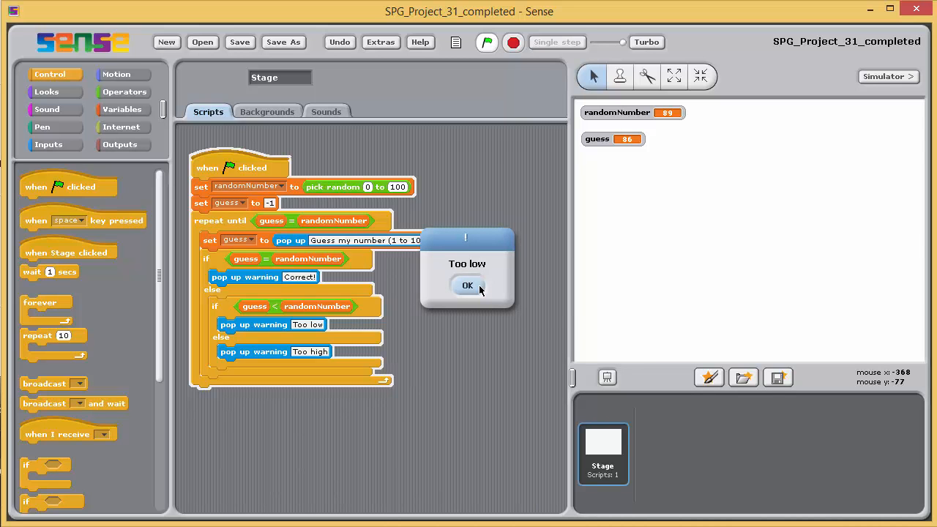
{"action": "left_click", "coordinate": [467, 284]}
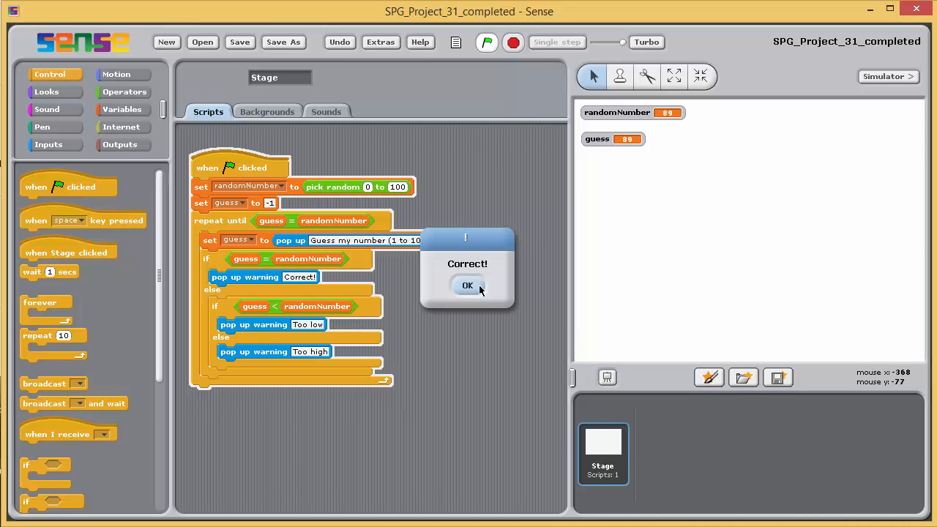
{"action": "left_click", "coordinate": [467, 284]}
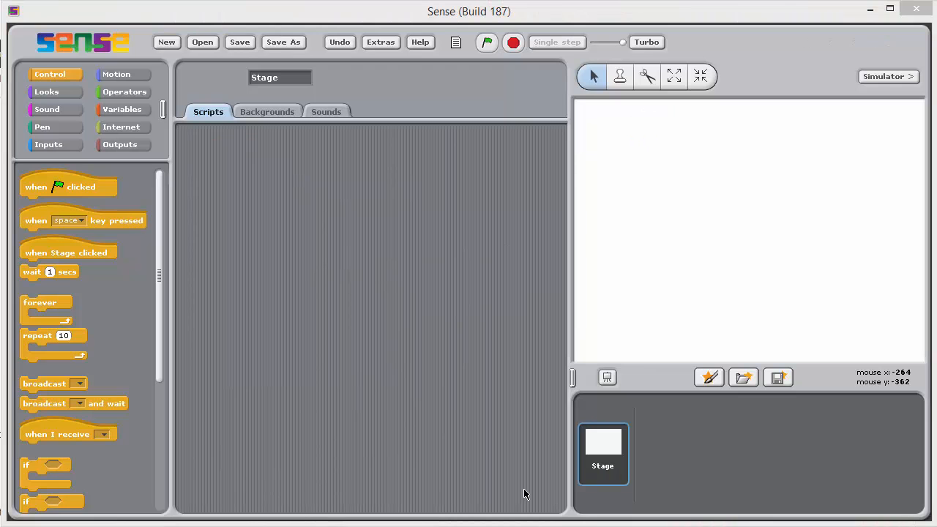
{"action": "mouse_move", "coordinate": [105, 366]}
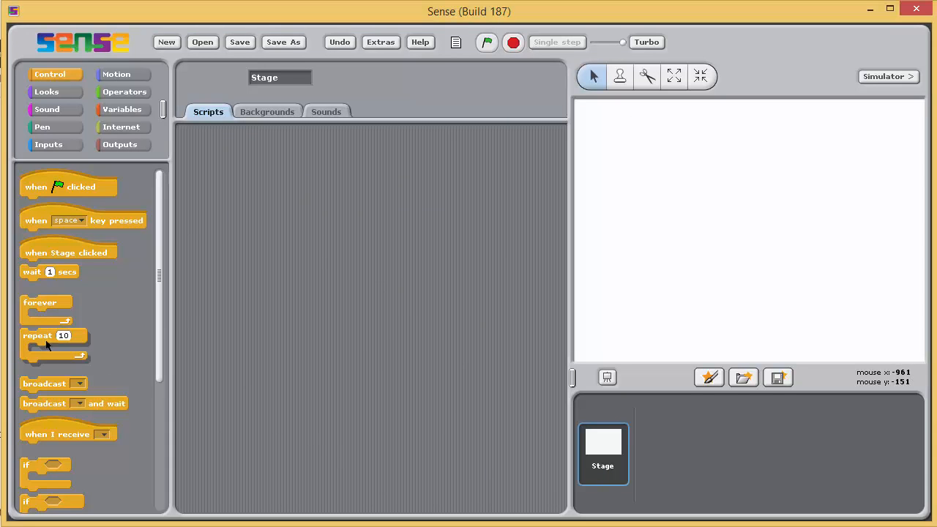
Switch from the empty project back to SPG_Project_25_sol showing the Dot sprite's stamping script.
{"action": "left_click_drag", "start_coordinate": [38, 336], "coordinate": [300, 249]}
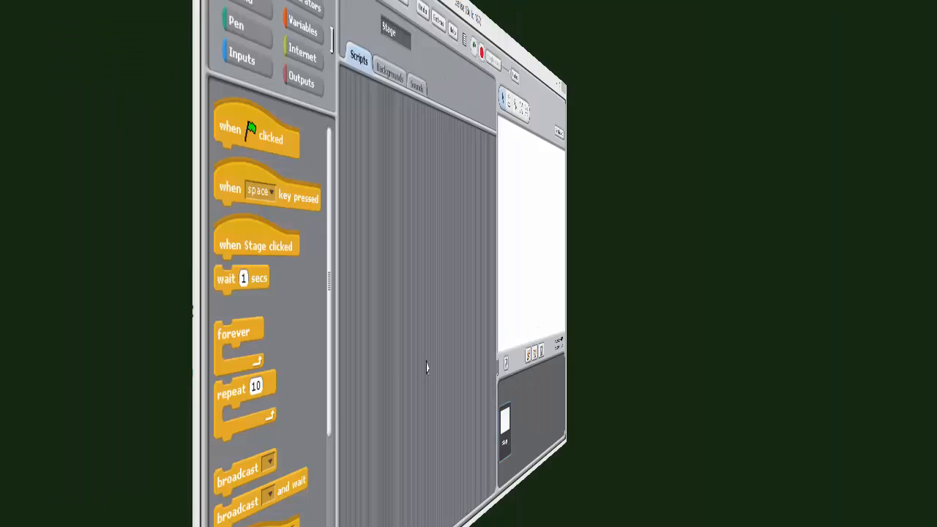
{"action": "left_click", "coordinate": [161, 3]}
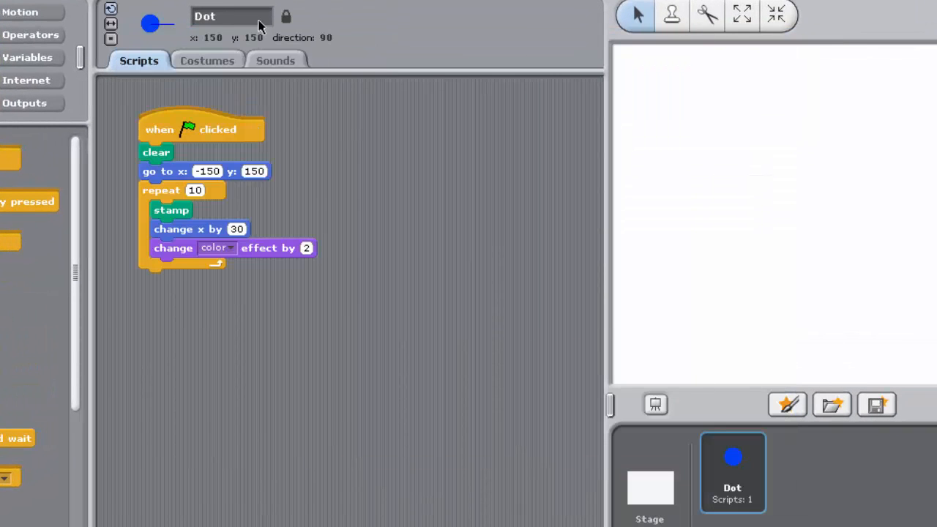
Extend the New Filename to SPG_Project_25_sol in the Save Project dialog.
{"action": "left_click", "coordinate": [875, 404]}
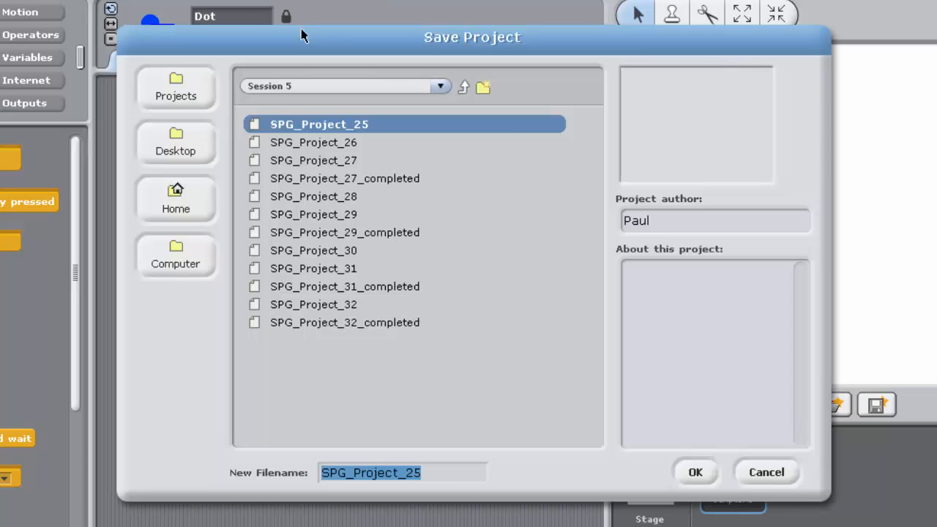
{"action": "left_click", "coordinate": [410, 471]}
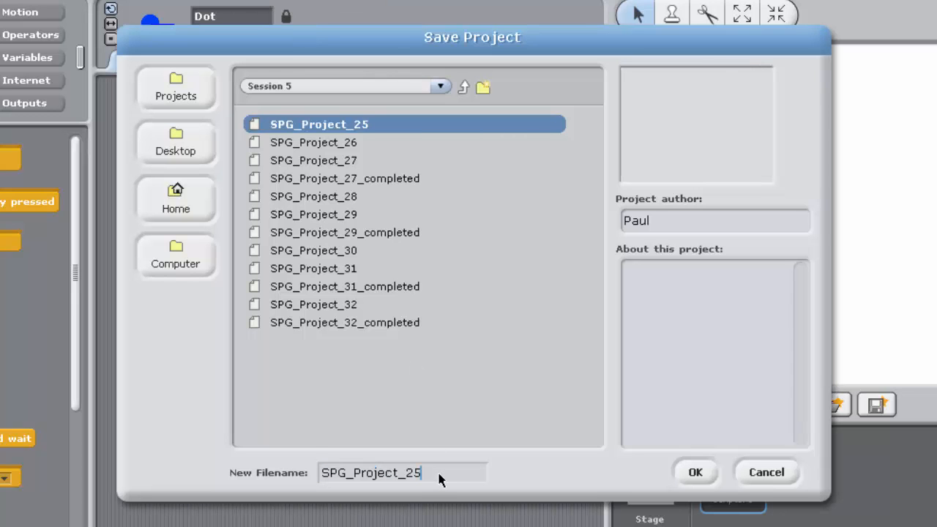
{"action": "type", "text": "_s"}
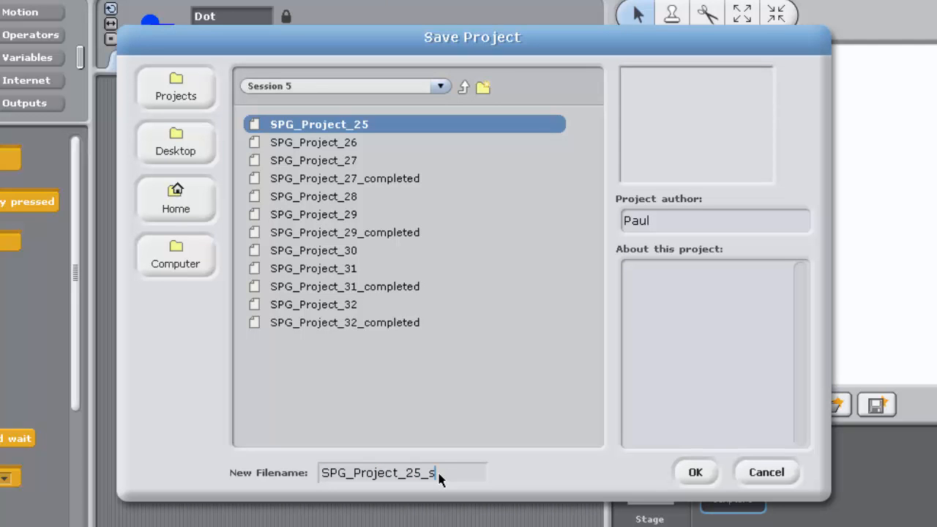
{"action": "type", "text": "ol"}
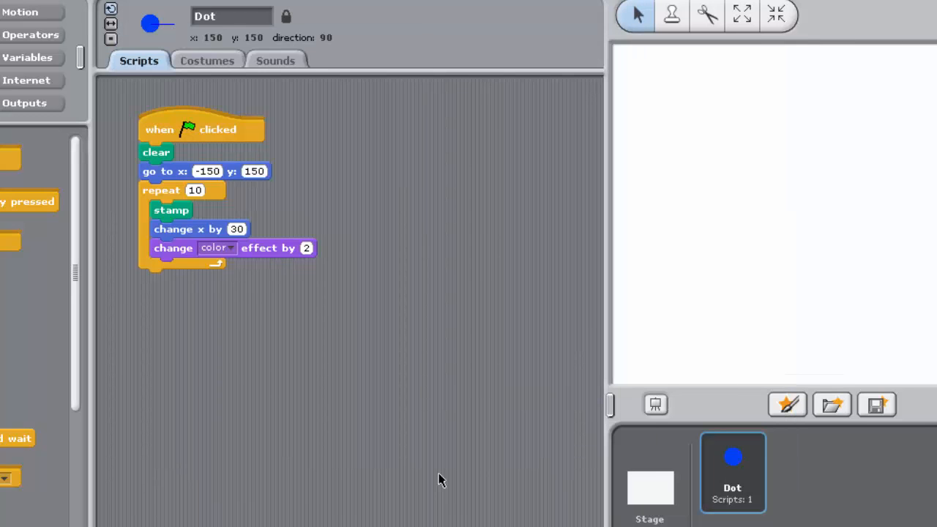
{"action": "left_click", "coordinate": [732, 472]}
{"action": "type", "text": "12"}
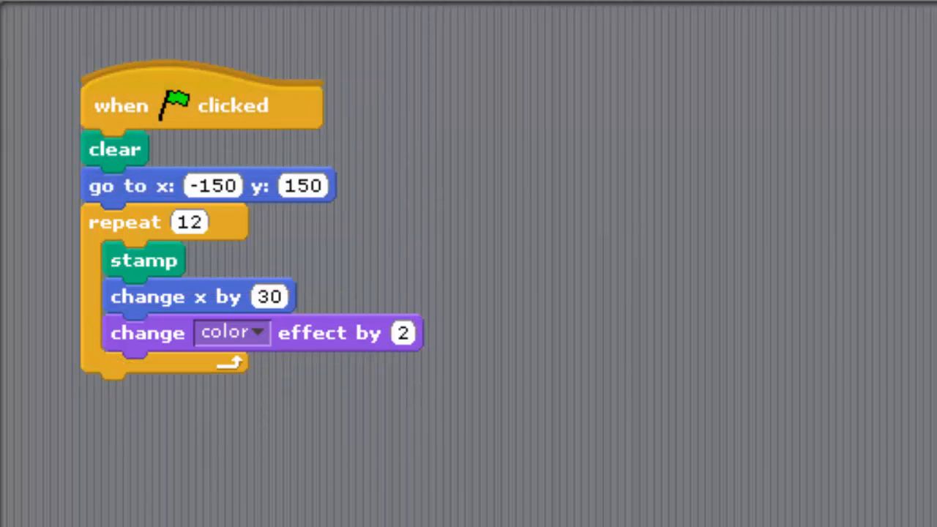
{"action": "left_click", "coordinate": [231, 332]}
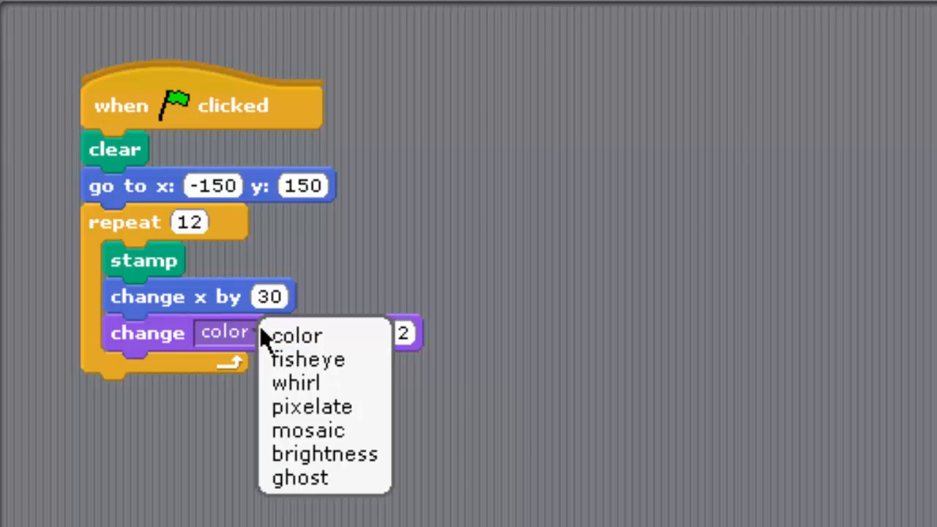
{"action": "mouse_move", "coordinate": [300, 373]}
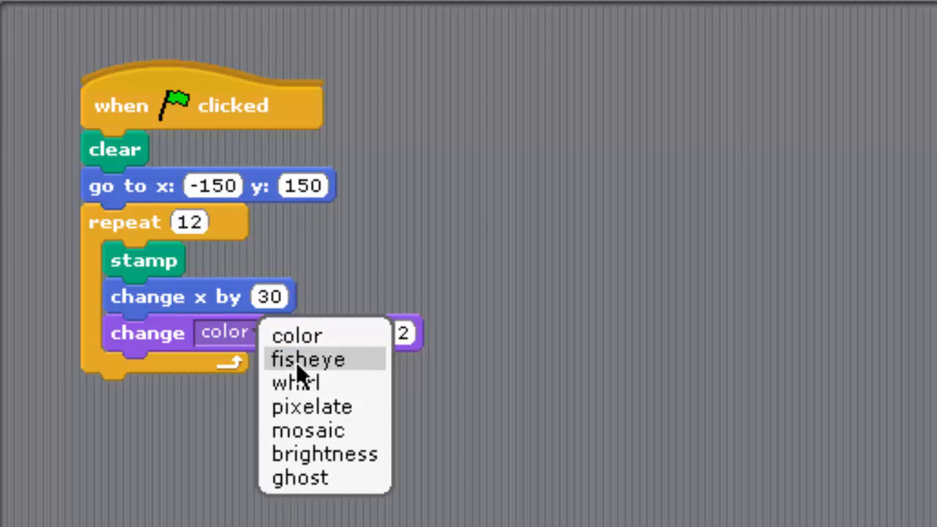
{"action": "left_click", "coordinate": [295, 335]}
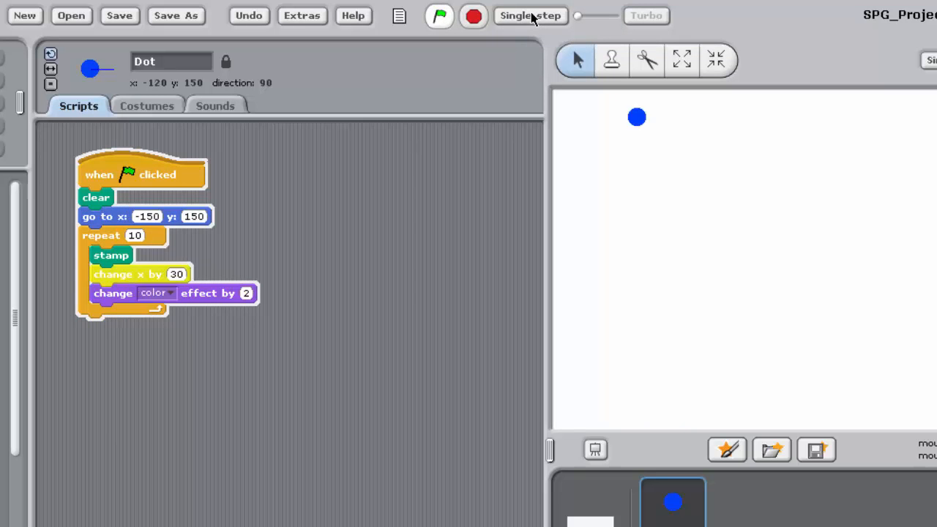
Step the repeat loop through its remaining iterations until all ten dots are stamped across the stage.
{"action": "left_click", "coordinate": [530, 15]}
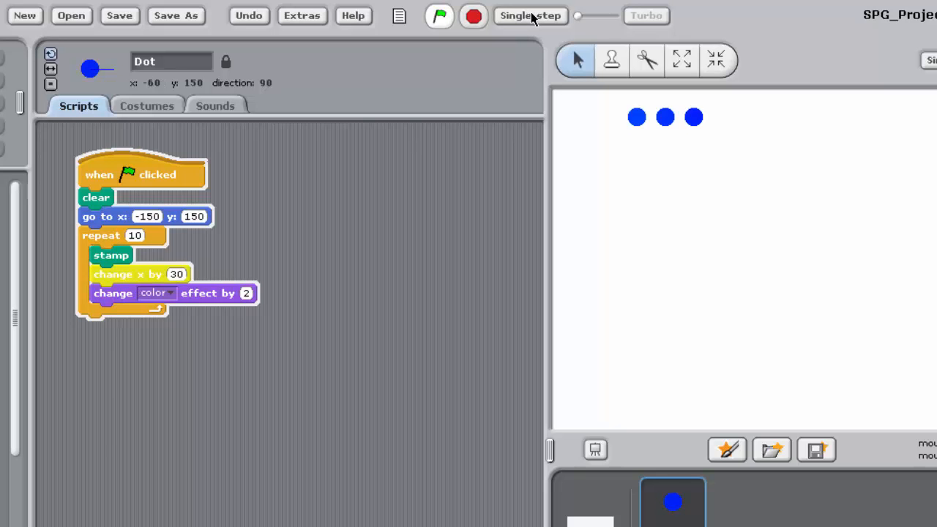
{"action": "left_click", "coordinate": [530, 15]}
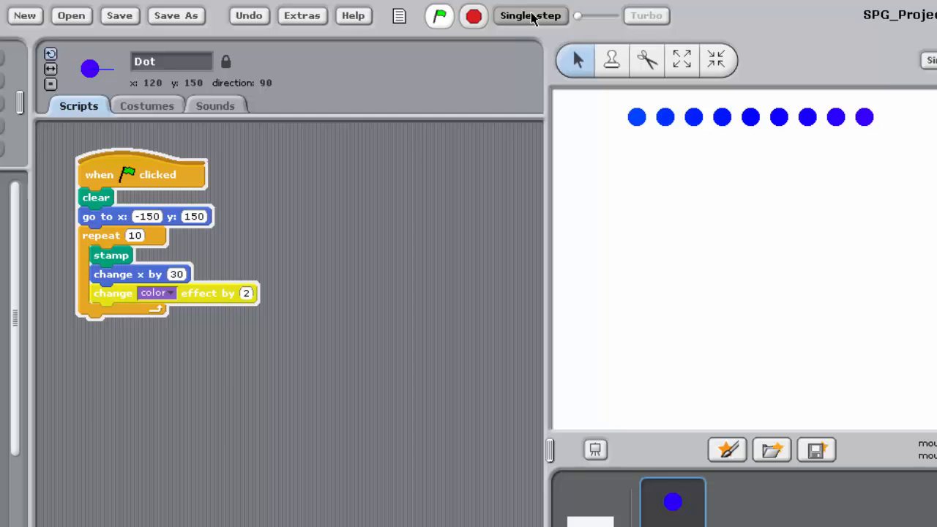
{"action": "left_click", "coordinate": [530, 15]}
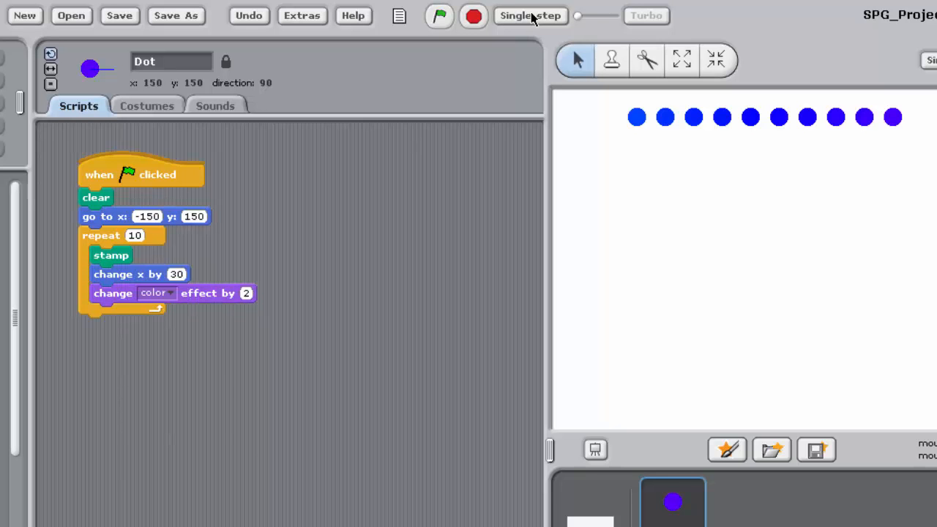
{"action": "left_click", "coordinate": [439, 15]}
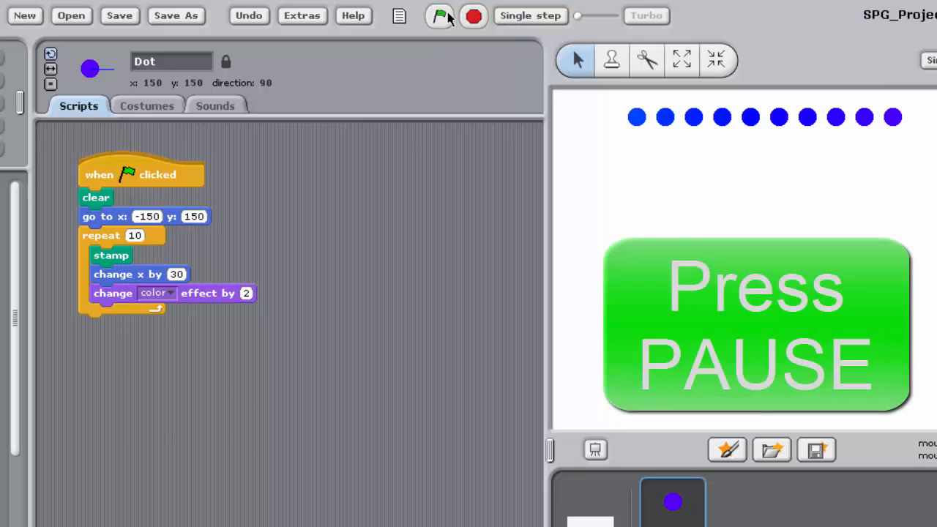
Restart the script from the green flag, clearing the stage, and single-step through its opening blocks.
{"action": "left_click", "coordinate": [439, 14]}
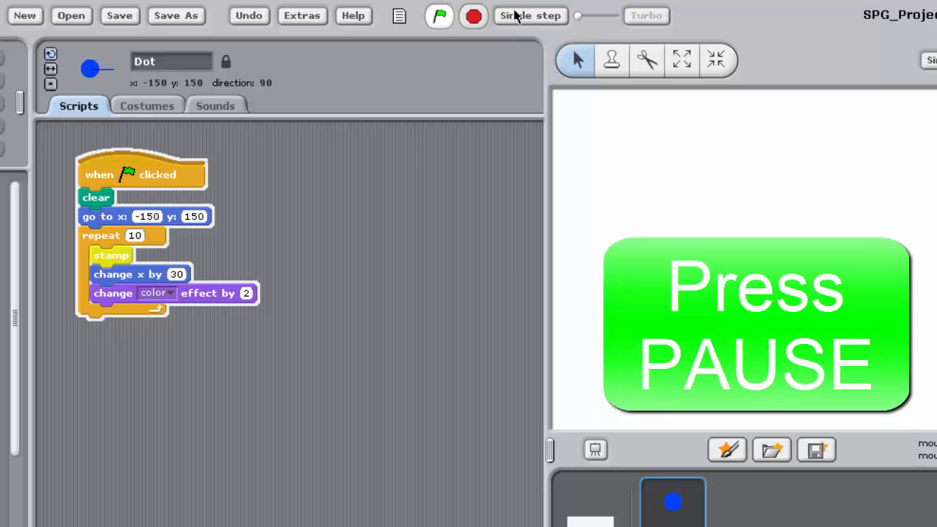
{"action": "left_click", "coordinate": [529, 14]}
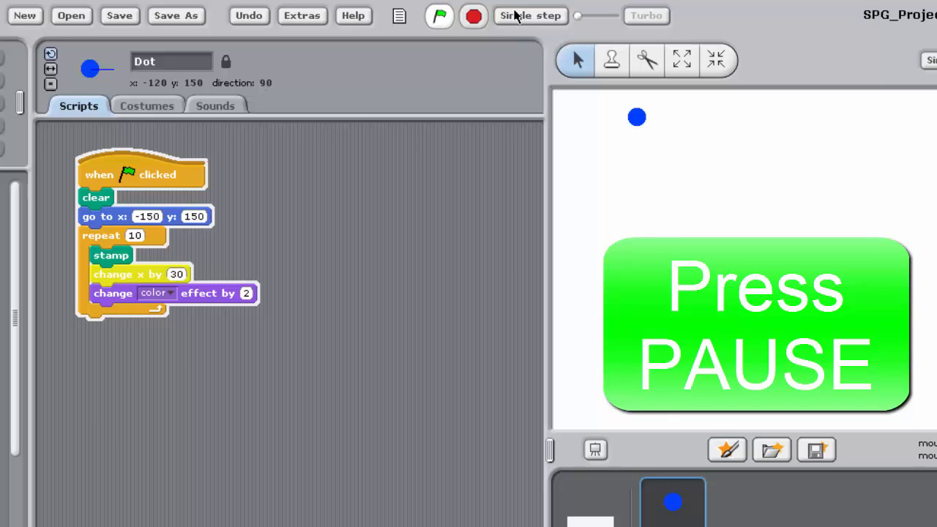
{"action": "mouse_move", "coordinate": [533, 20]}
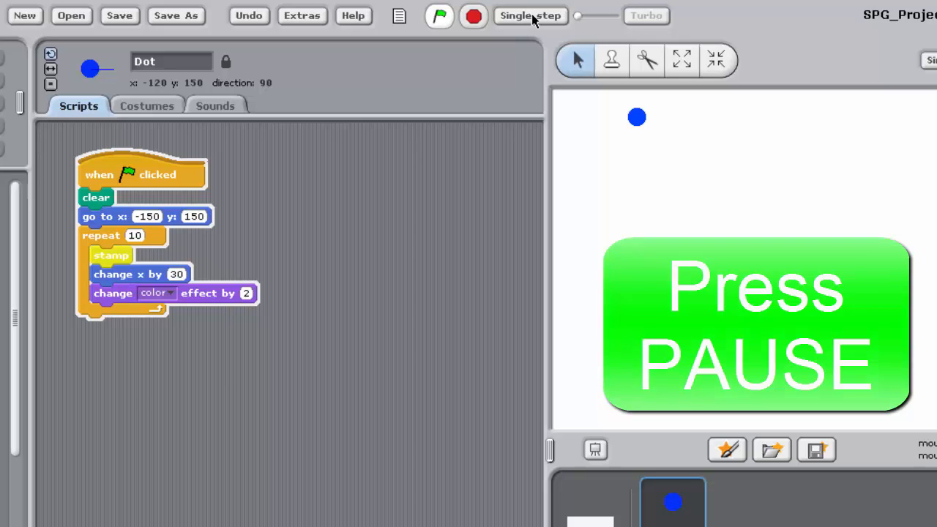
{"action": "left_click", "coordinate": [530, 15]}
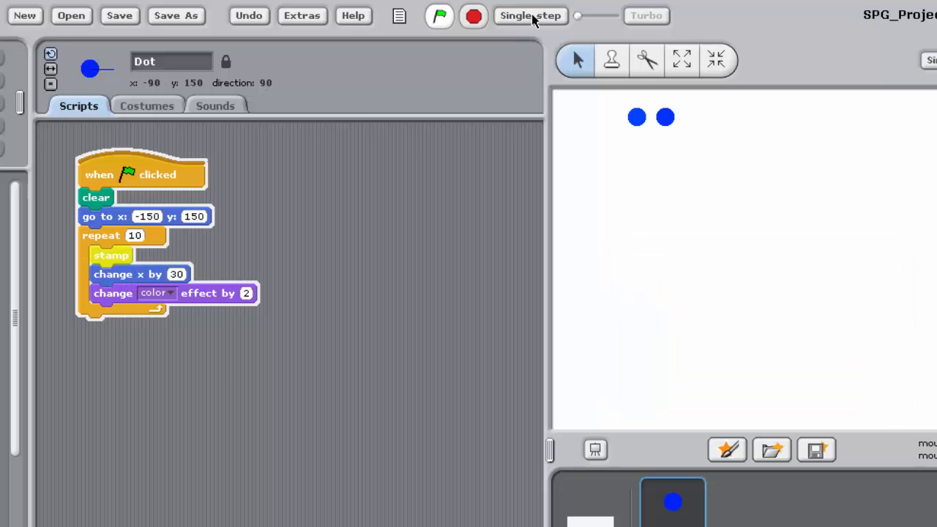
{"action": "left_click", "coordinate": [530, 15]}
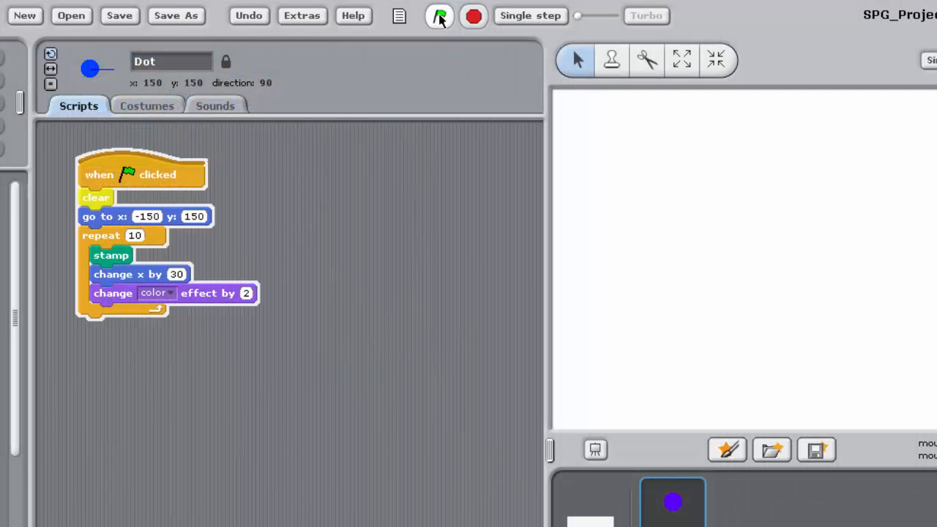
{"action": "left_click", "coordinate": [439, 15]}
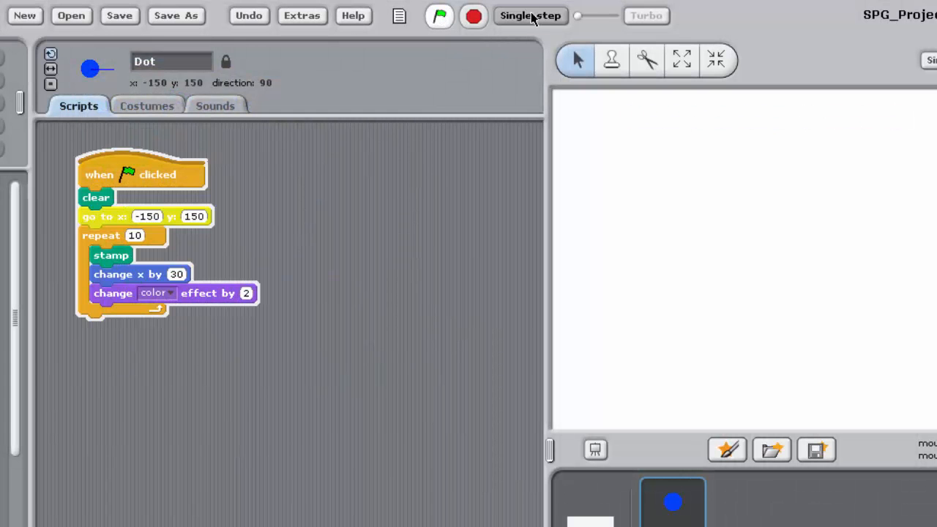